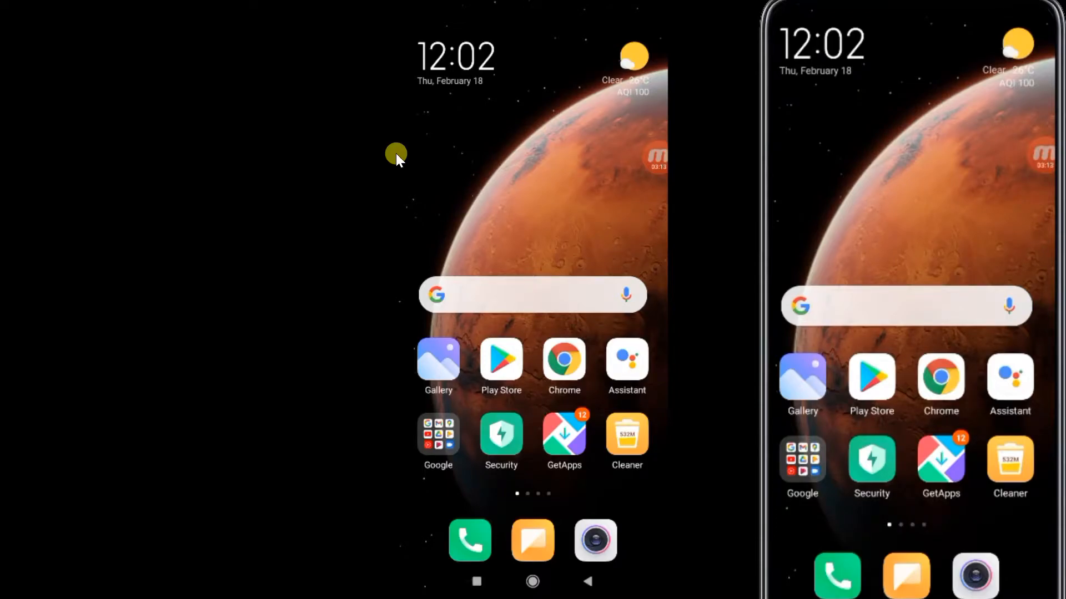
From the Start menu, open Windows Settings at the System Display page.
left_click(439, 435)
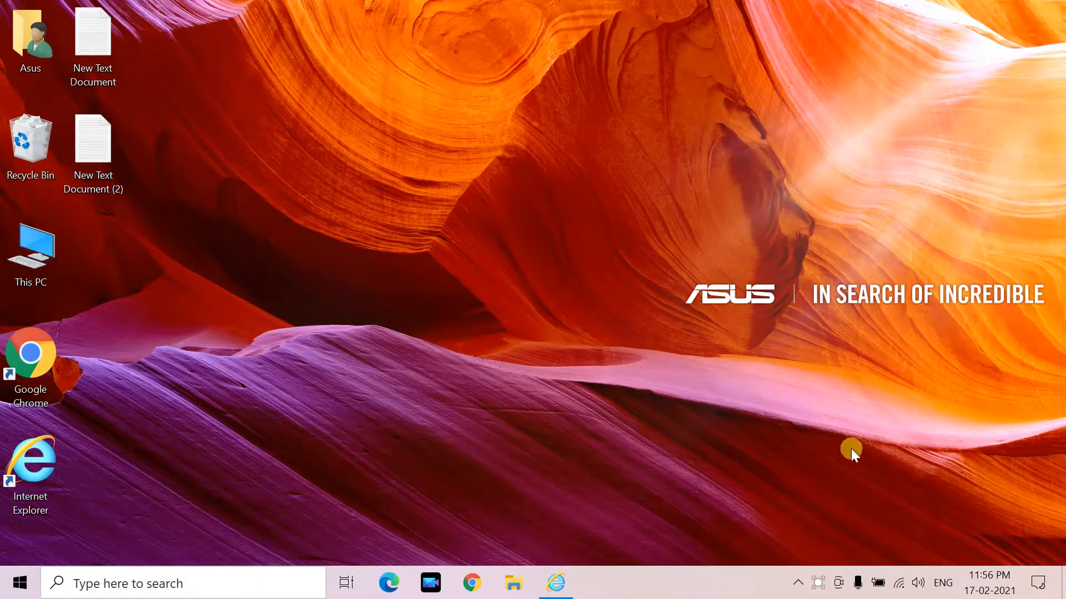
left_click(899, 583)
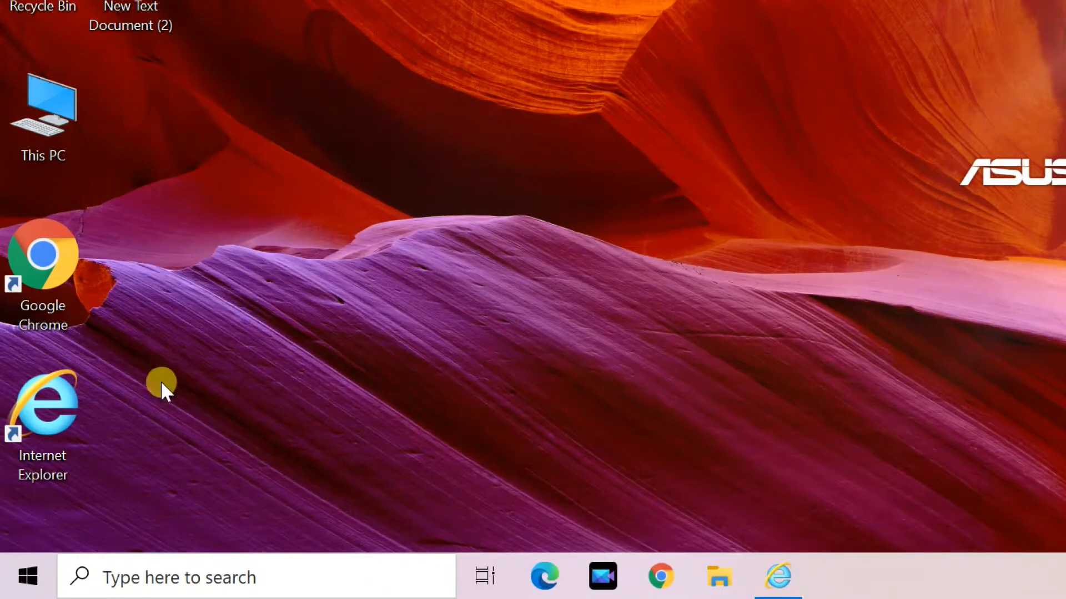
left_click(28, 578)
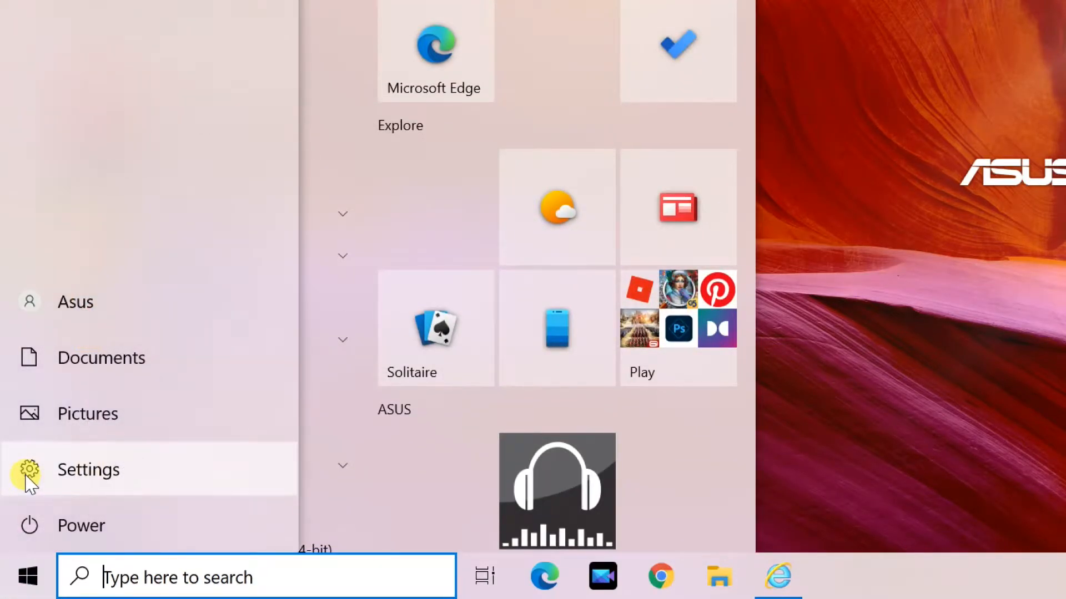
left_click(88, 470)
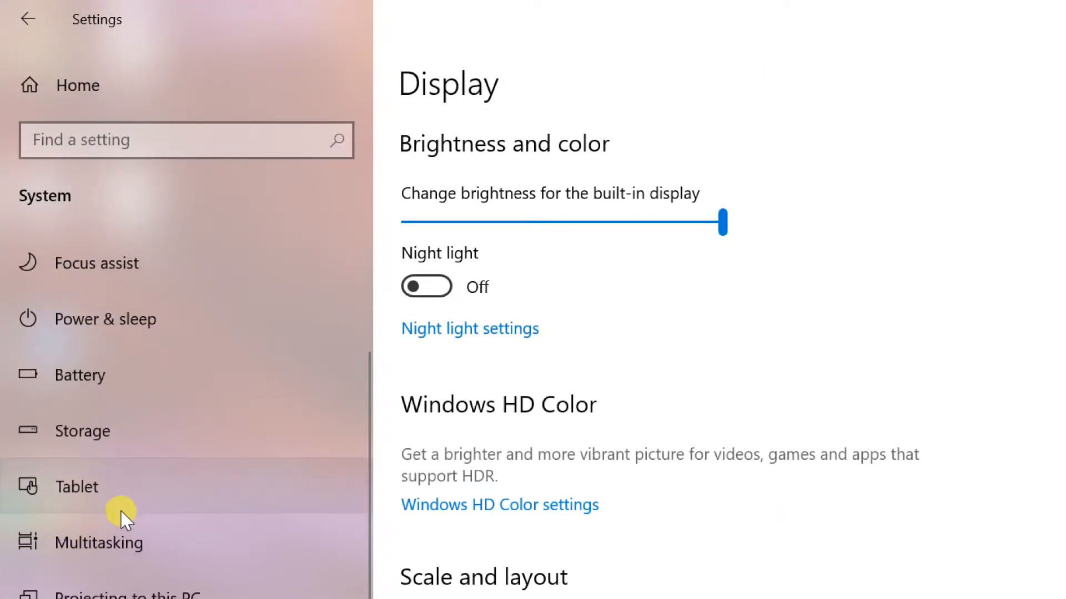
Go from Projecting to this PC to the Optional features page.
scroll("down", 3)
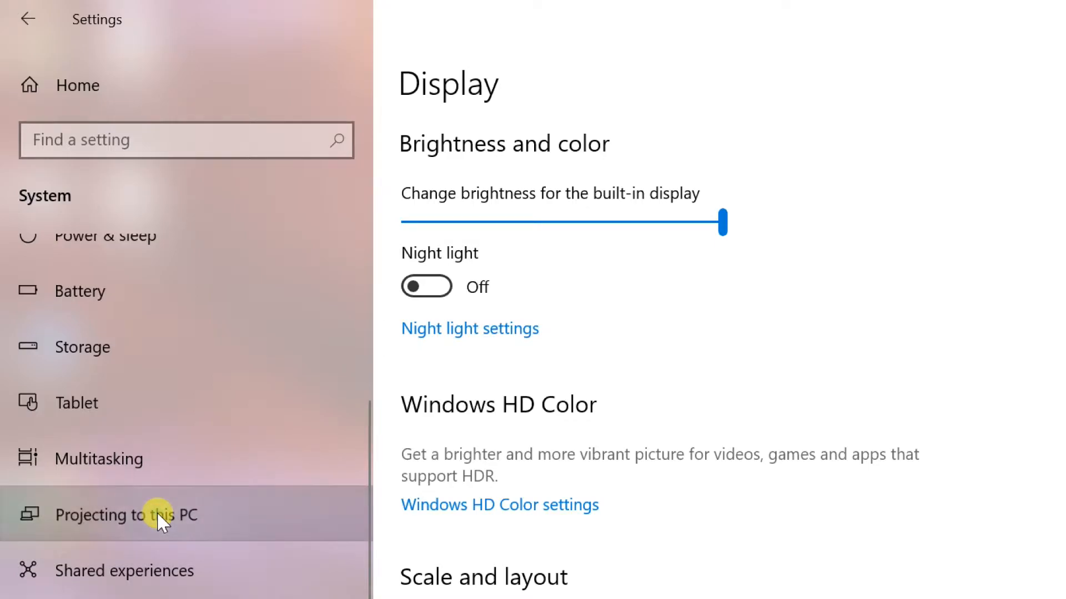
left_click(126, 514)
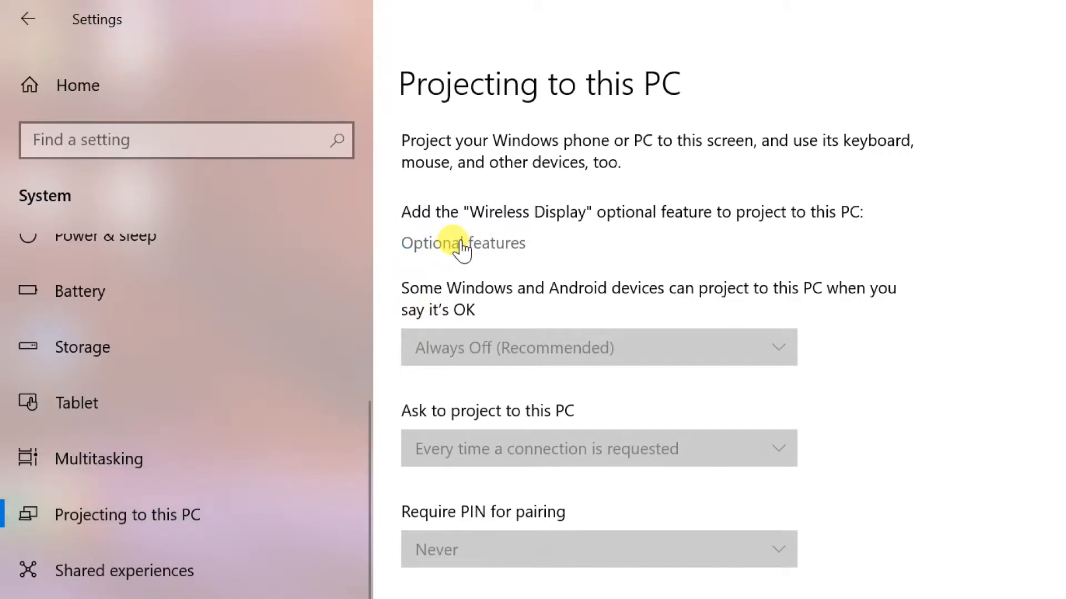
left_click(462, 243)
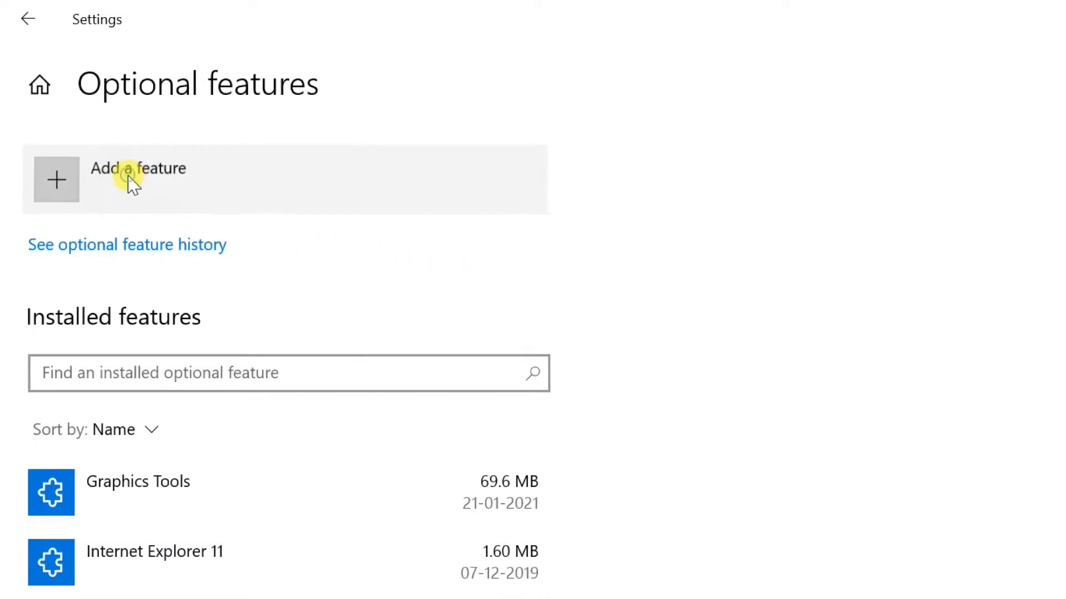
Search optional features for 'wire', select Wireless Display, and install it.
left_click(136, 167)
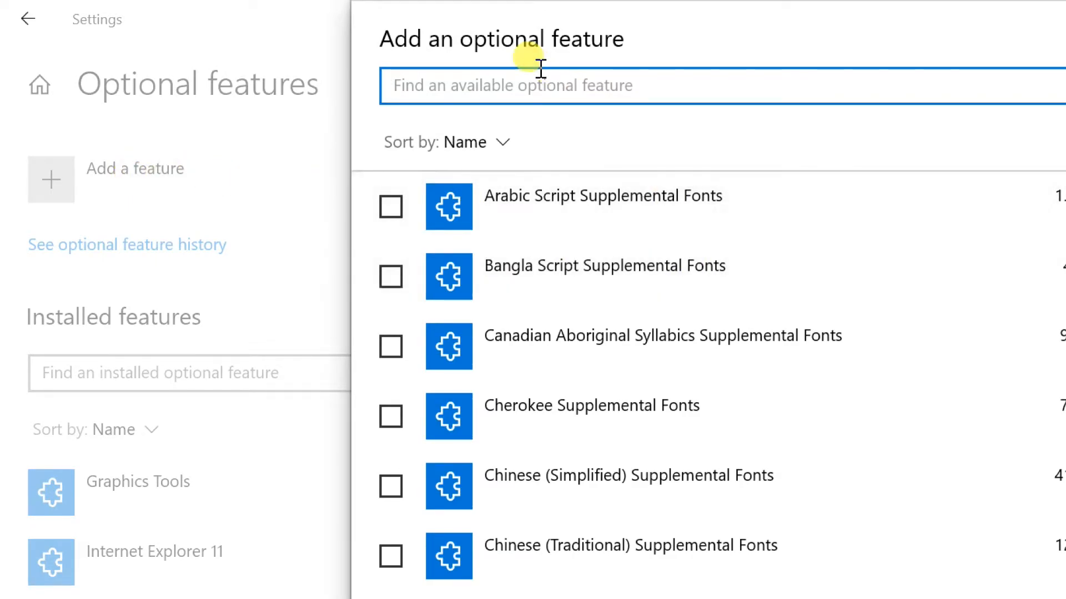
type("wi")
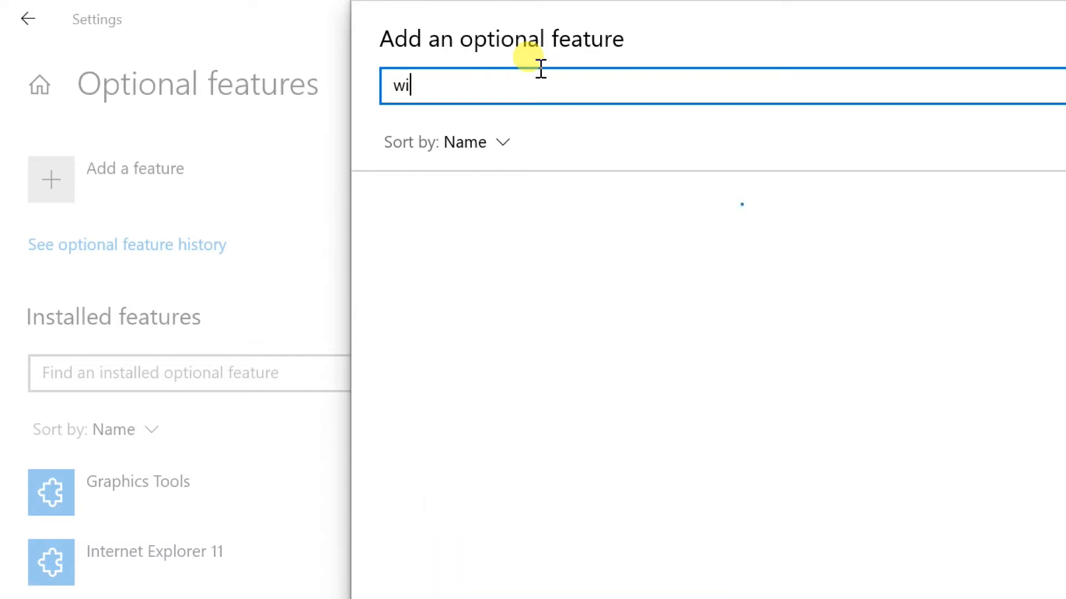
type("re")
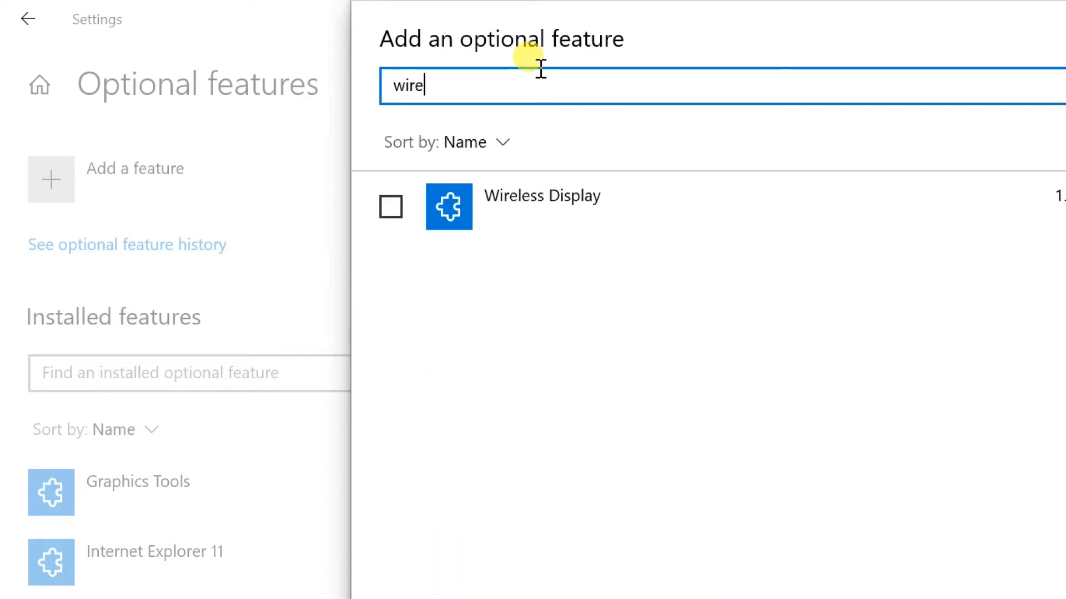
mouse_move(594, 207)
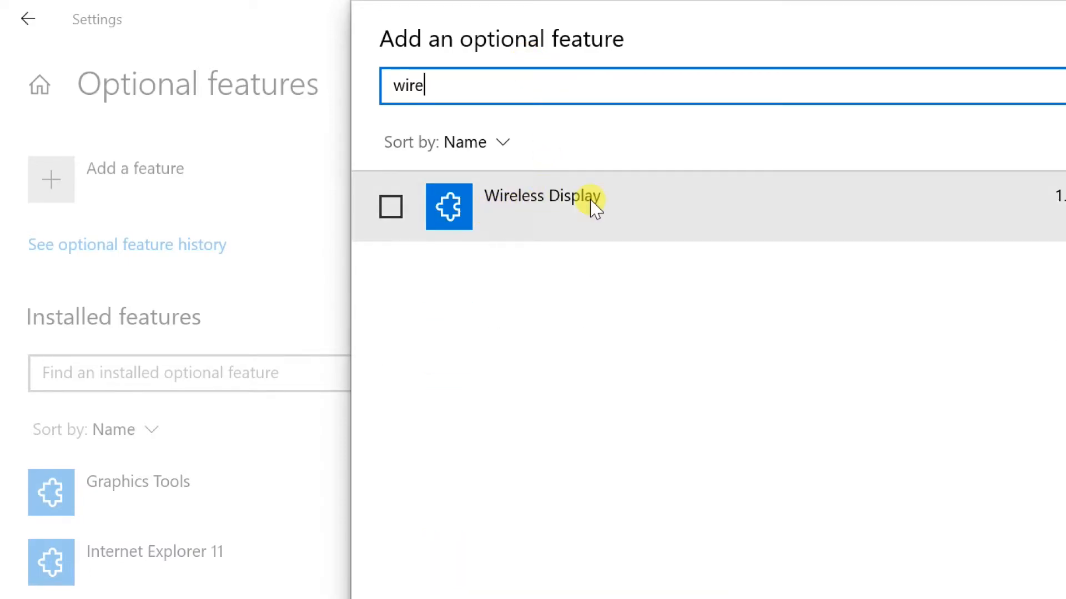
left_click(390, 207)
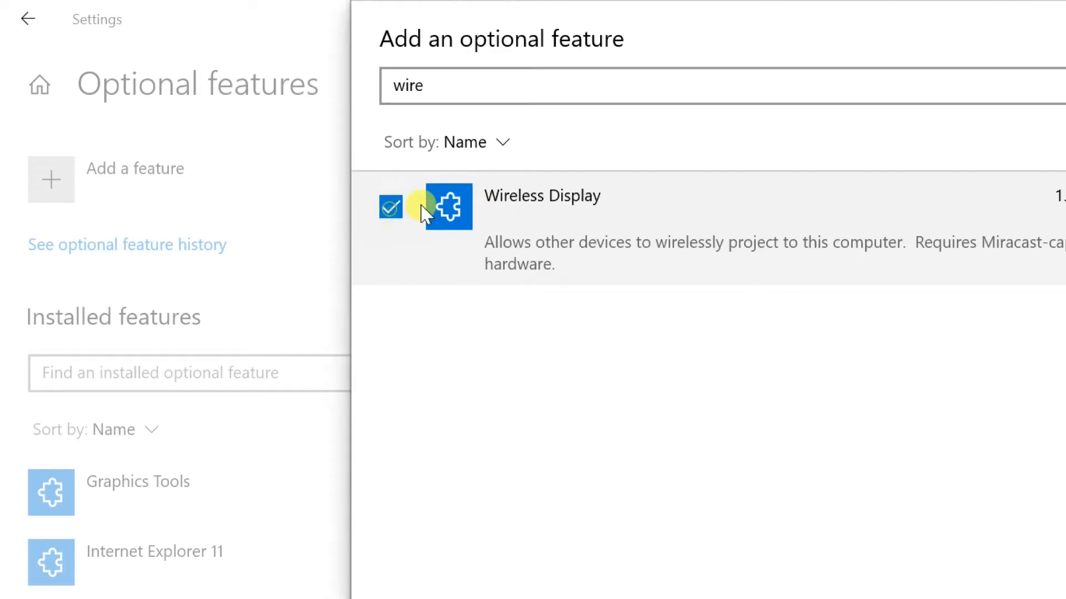
left_click(390, 207)
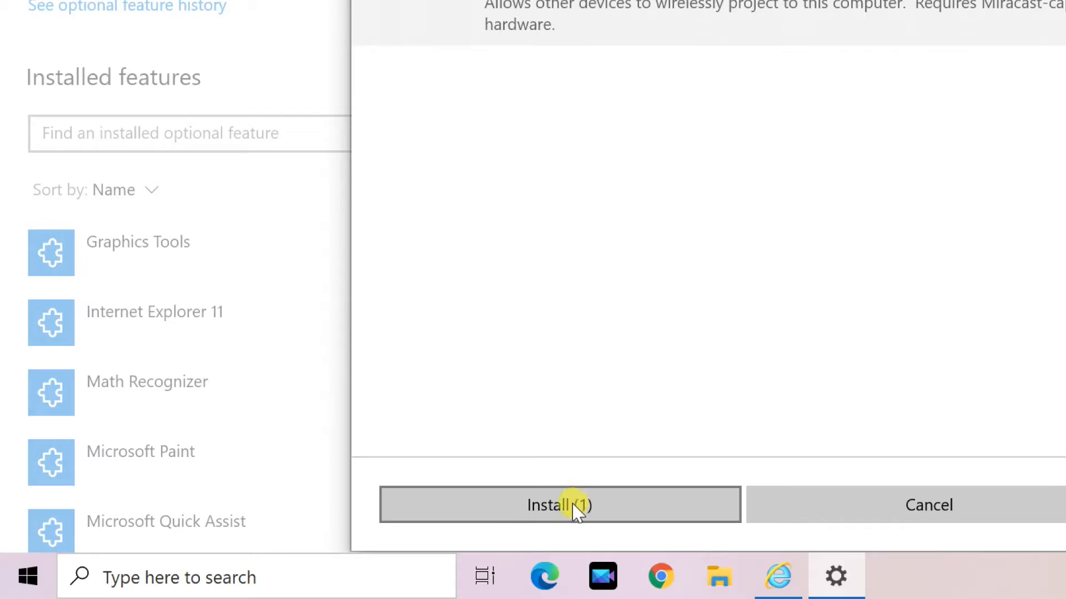
left_click(559, 505)
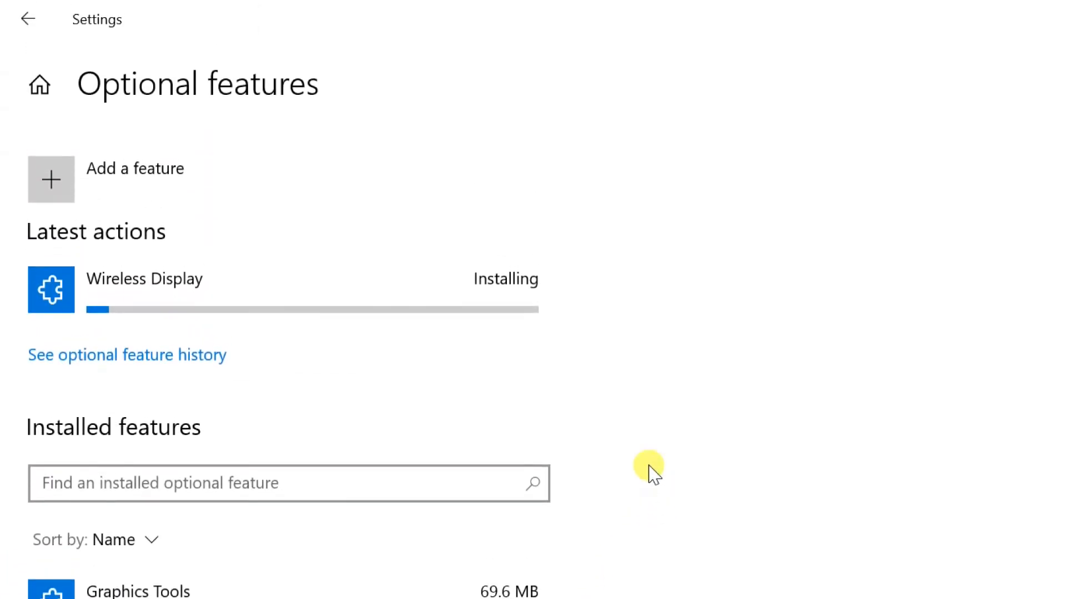
mouse_move(621, 383)
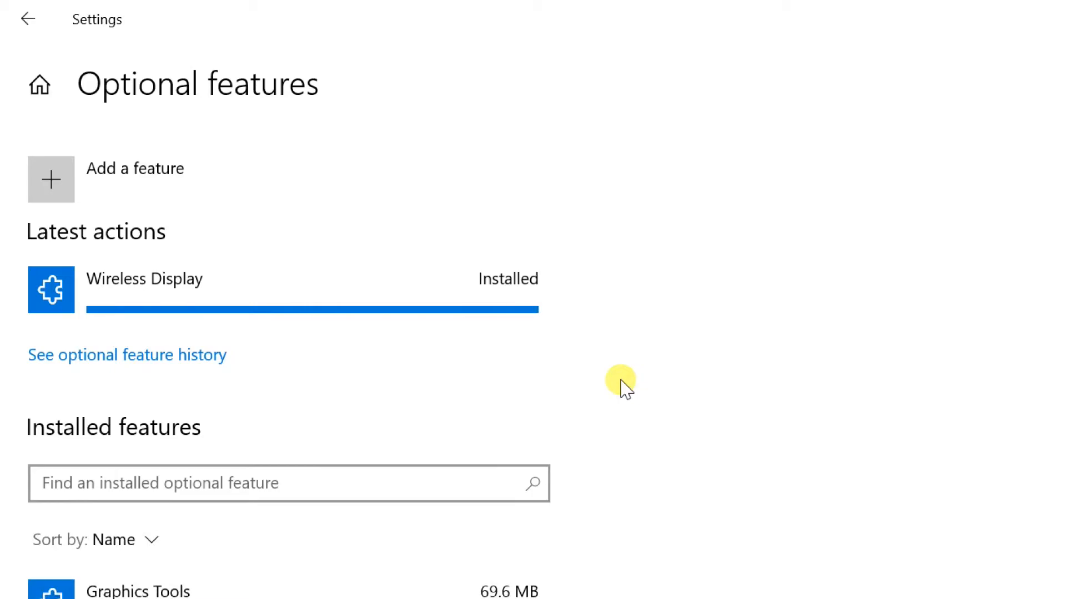
mouse_move(329, 299)
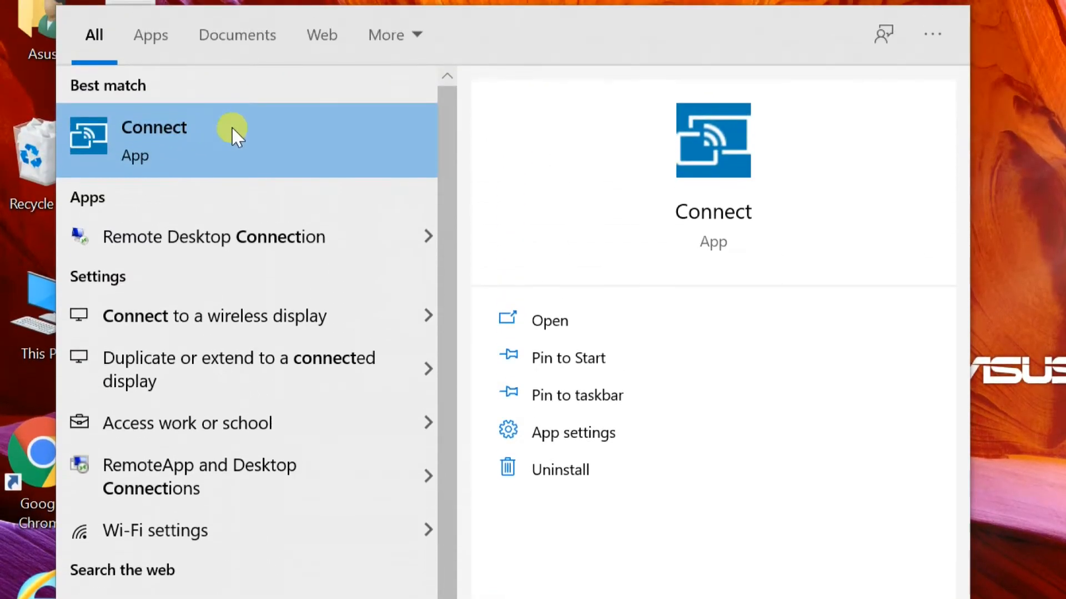
Launch the Connect app from the Best match search result.
left_click(213, 315)
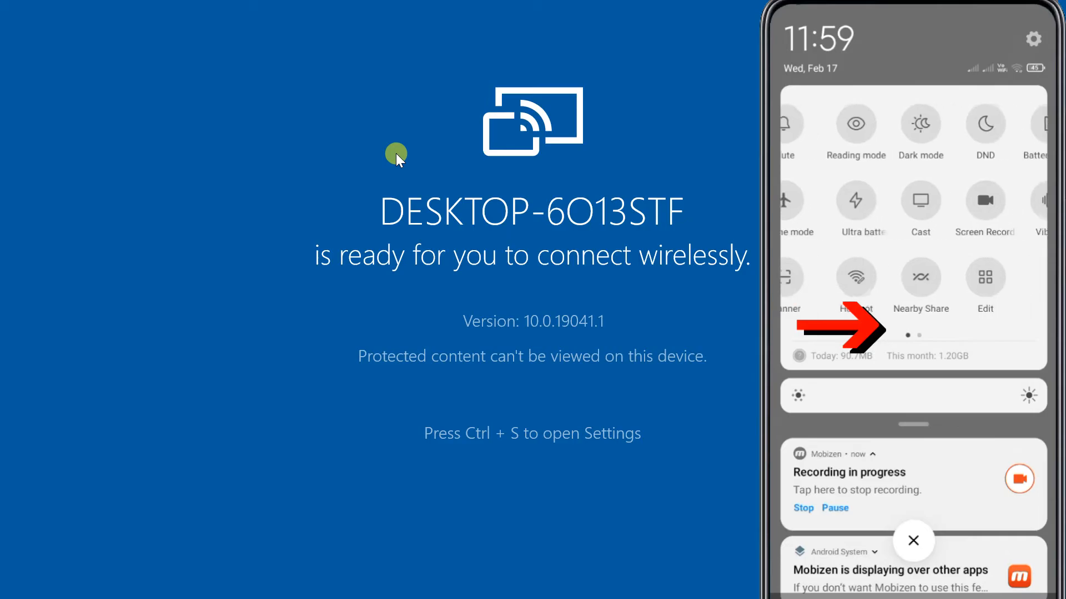
On the phone, enable Cast with Wi-Fi and Bluetooth, and cast to DESKTOP-6O13STF.
scroll("left", 3)
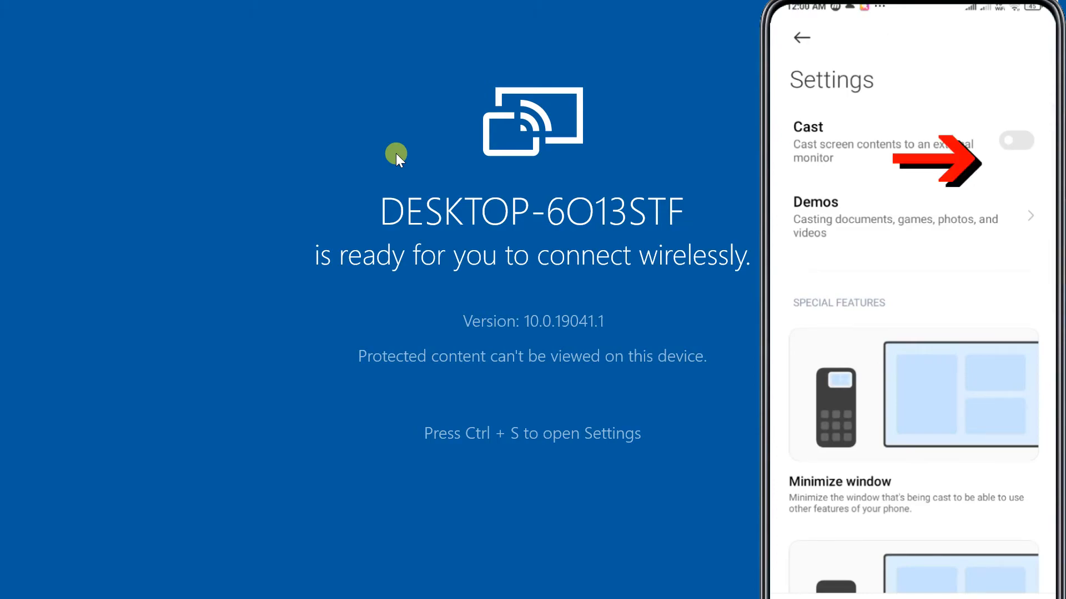
left_click(1016, 140)
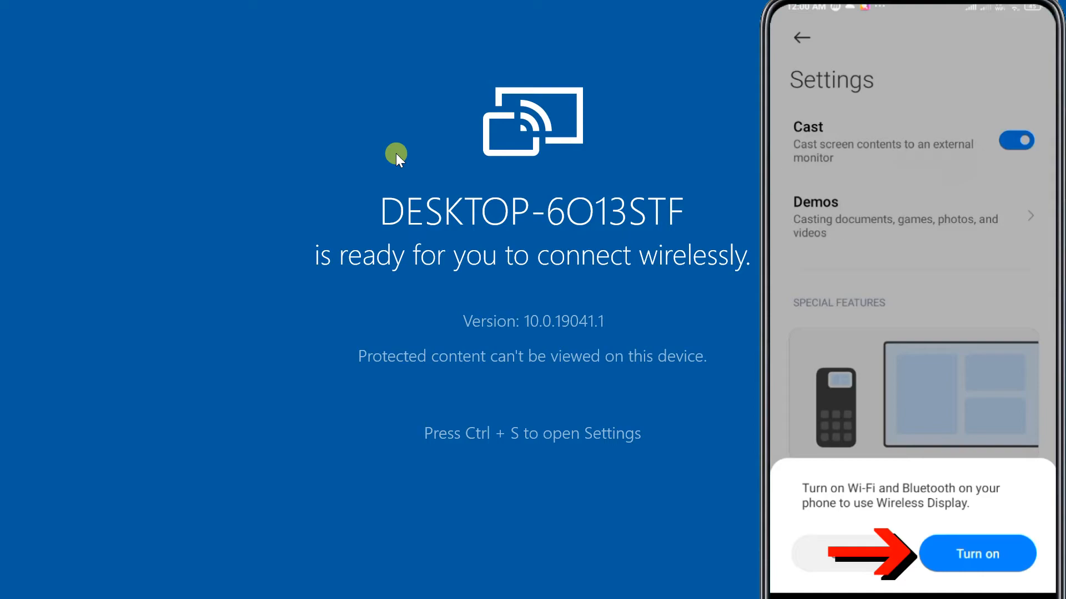
left_click(977, 553)
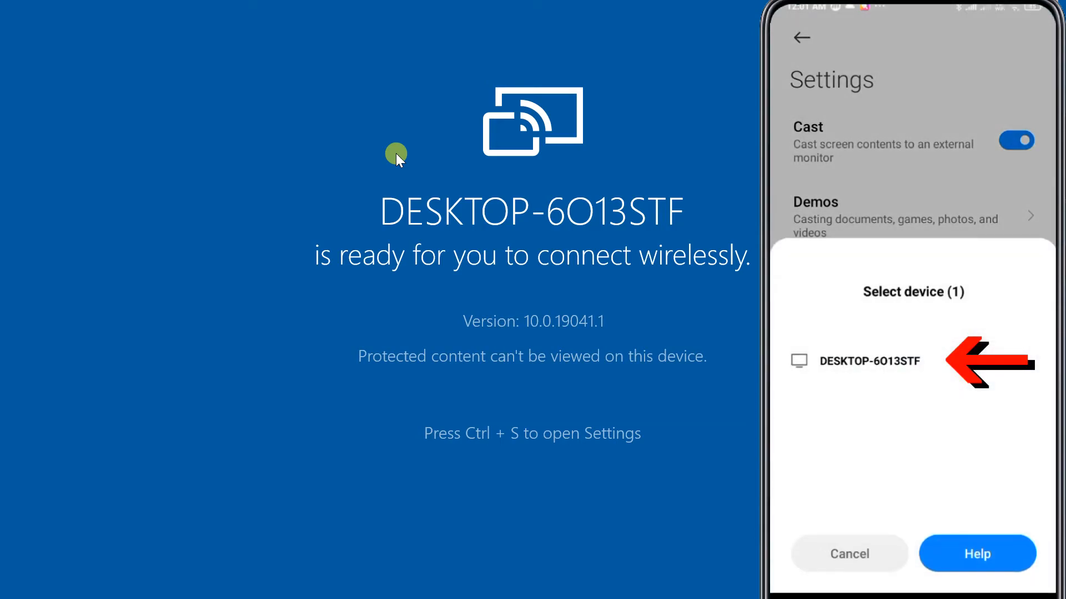
left_click(866, 360)
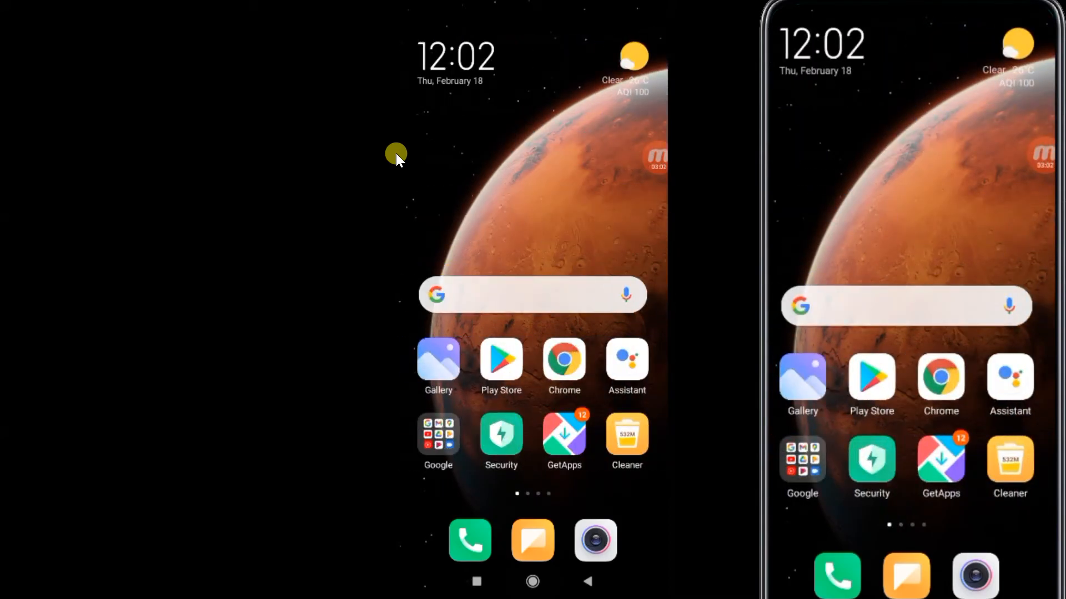
Open the Google folder on the mirrored phone, then return to the home screen.
left_click(438, 435)
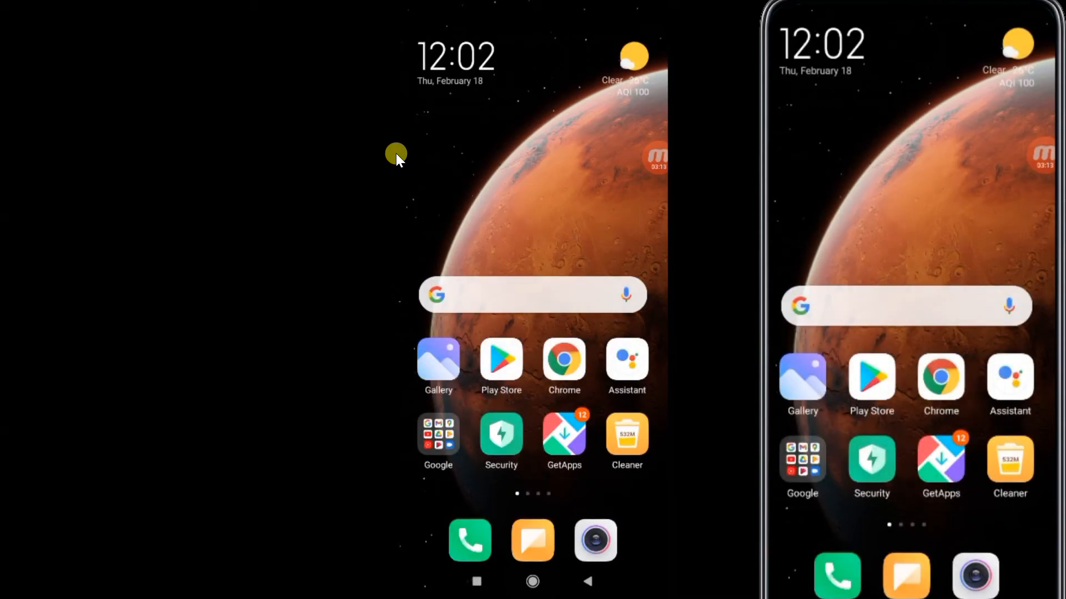
left_click(438, 435)
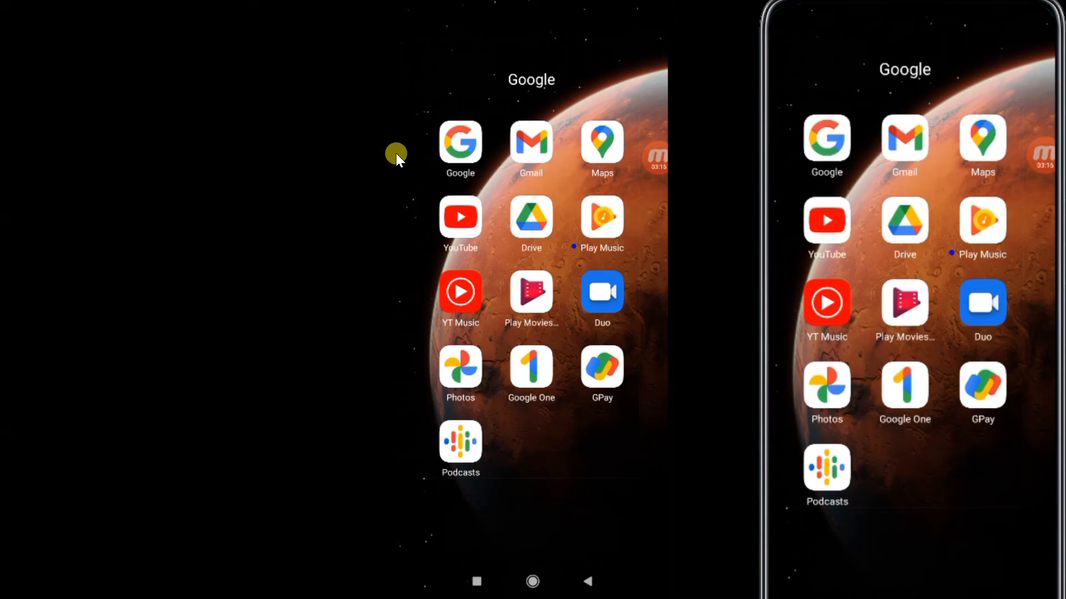
left_click(532, 581)
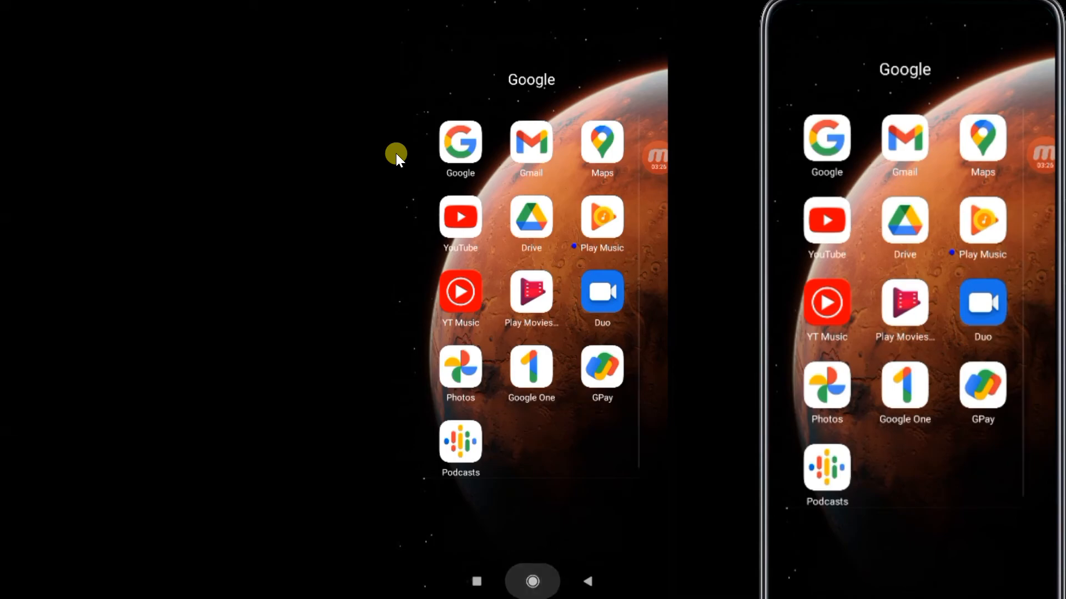